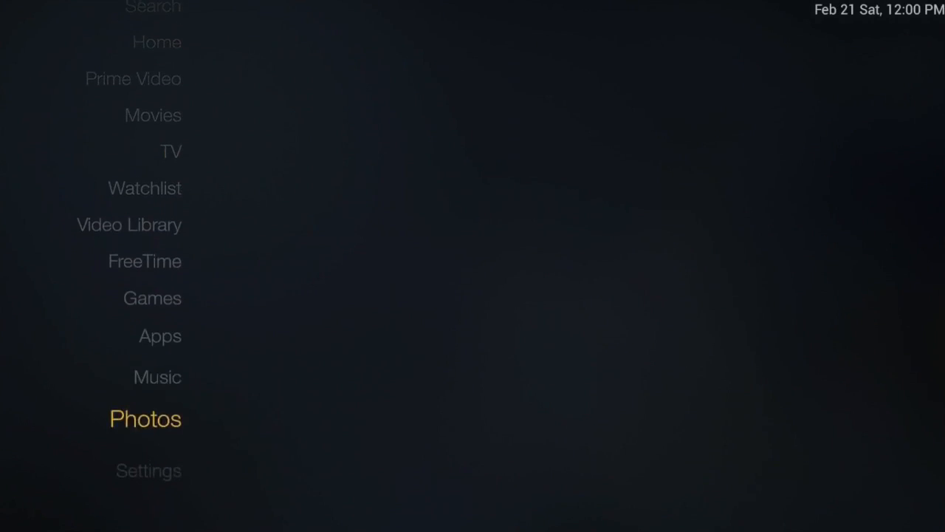
Step: View Kodi's installed-app details in Settings > Applications, confirming version 14.0
{"action": "left_click", "coordinate": [148, 470]}
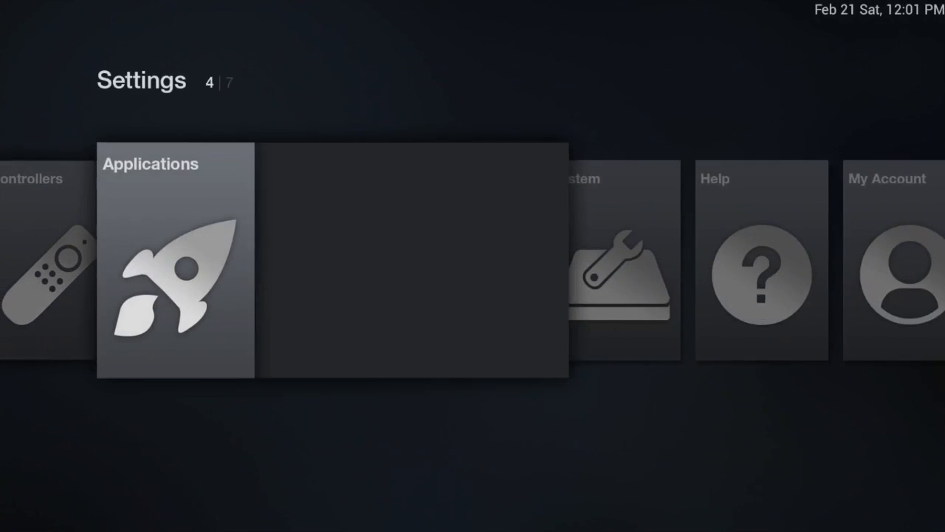
{"action": "left_click", "coordinate": [176, 263]}
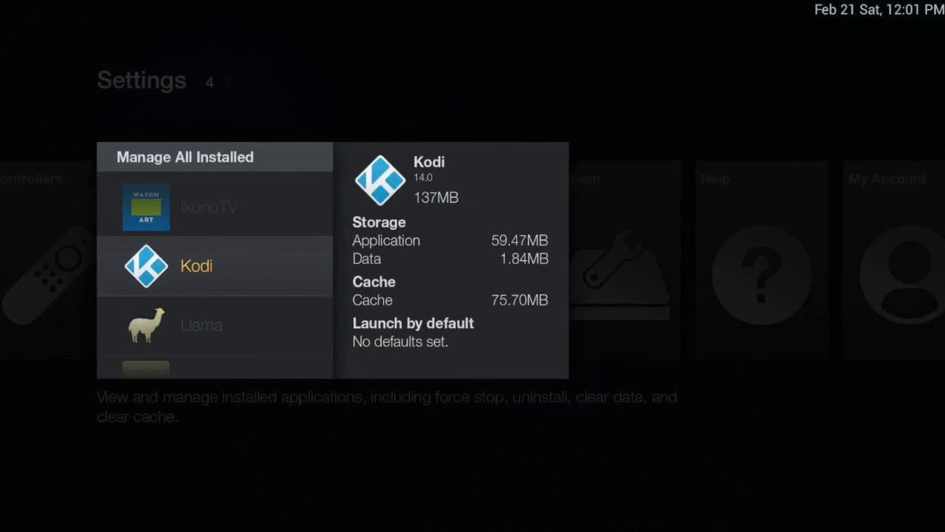
{"action": "left_click", "coordinate": [215, 265]}
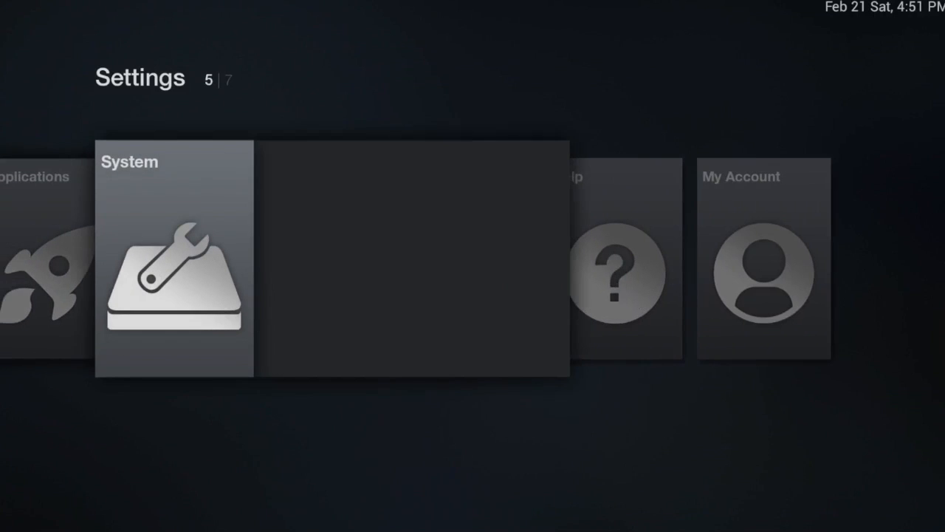
Step: Enable Apps from Unknown Sources in Developer Options and accept the security warning
{"action": "left_click", "coordinate": [175, 257]}
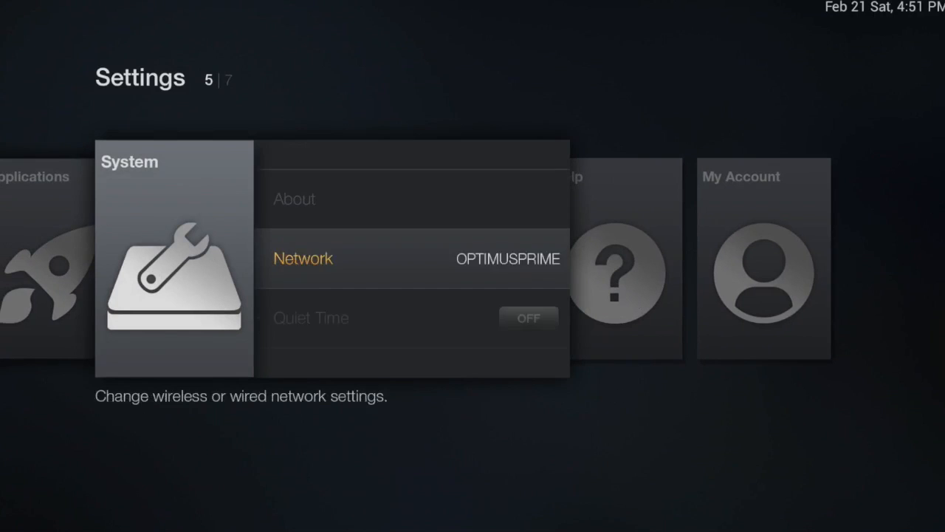
{"action": "scroll", "scroll_direction": "down", "scroll_amount": 3}
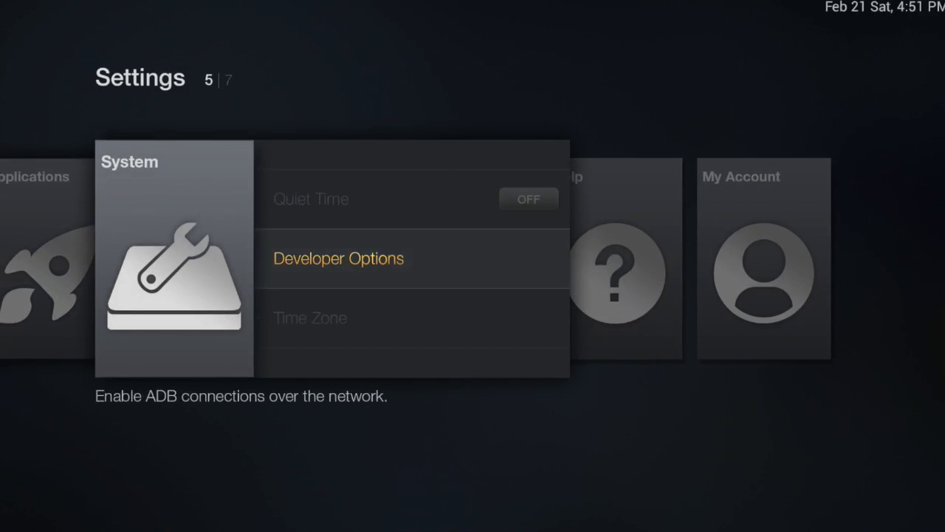
{"action": "left_click", "coordinate": [339, 259]}
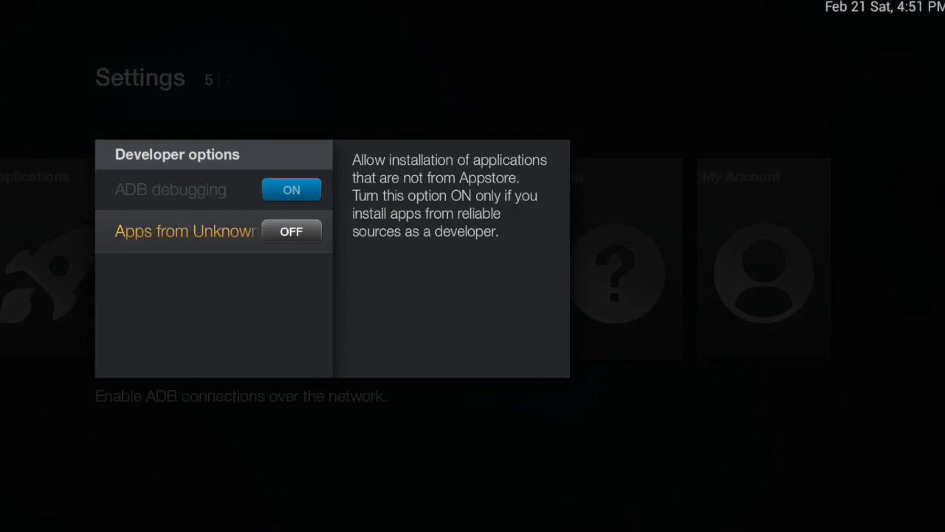
{"action": "left_click", "coordinate": [291, 230]}
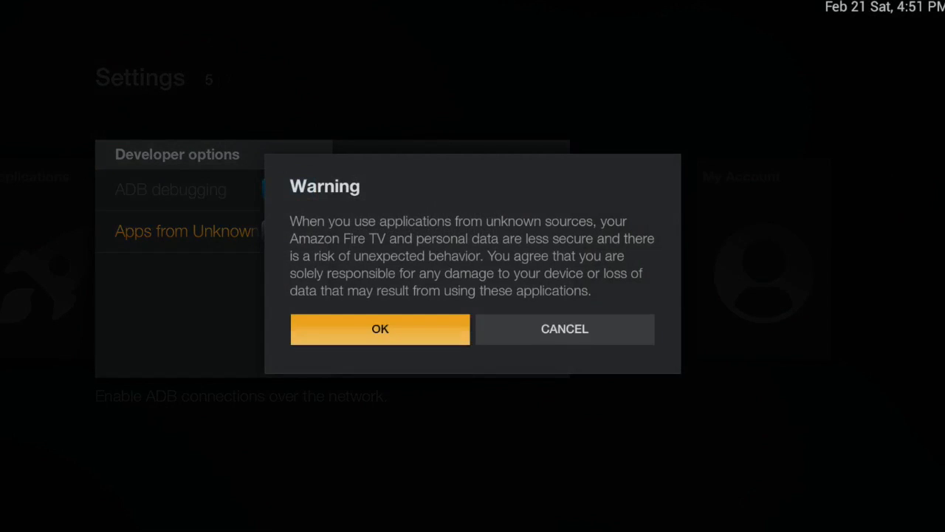
{"action": "left_click", "coordinate": [380, 328]}
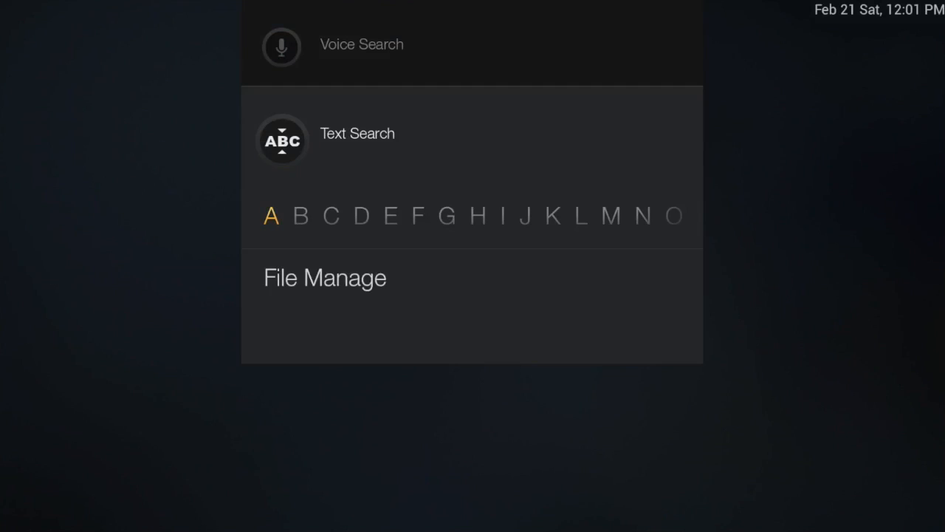
Step: Search the store for File Manager and start its download from the app page
{"action": "type", "text": "r”"}
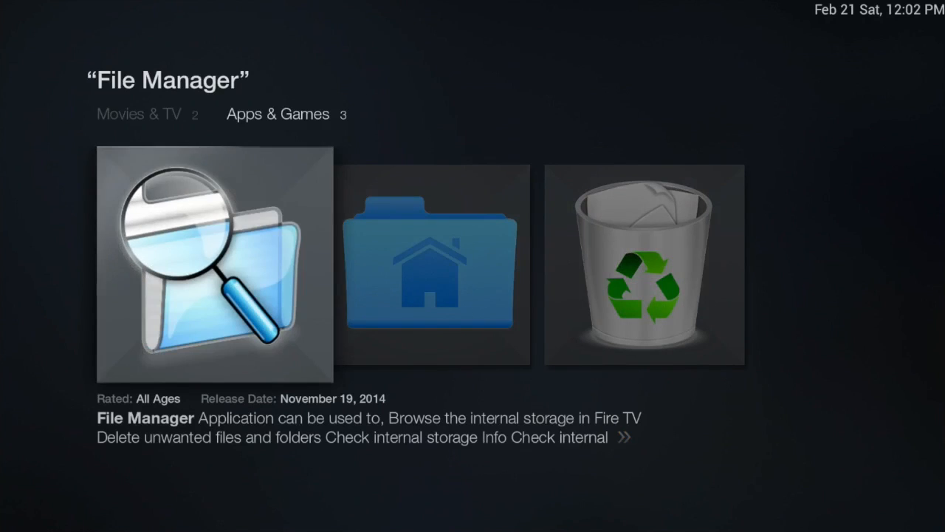
{"action": "left_click", "coordinate": [214, 263]}
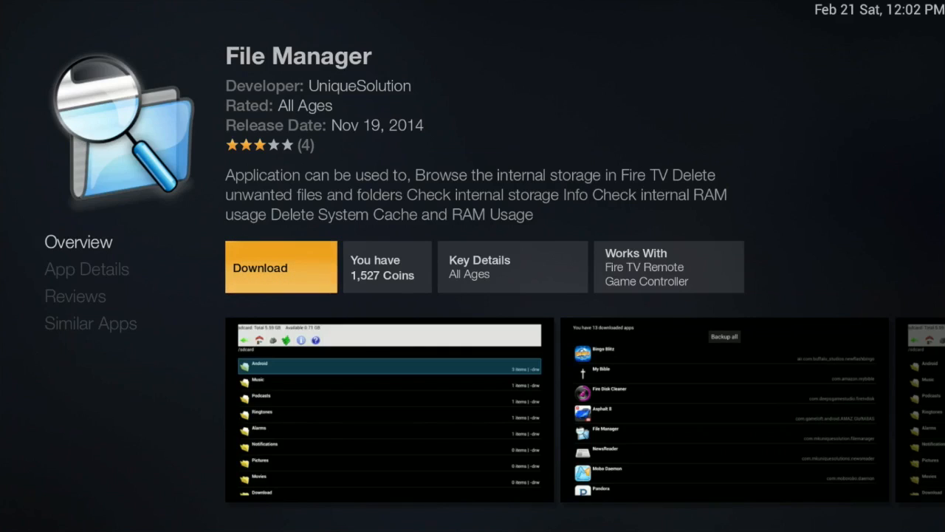
{"action": "left_click", "coordinate": [280, 268]}
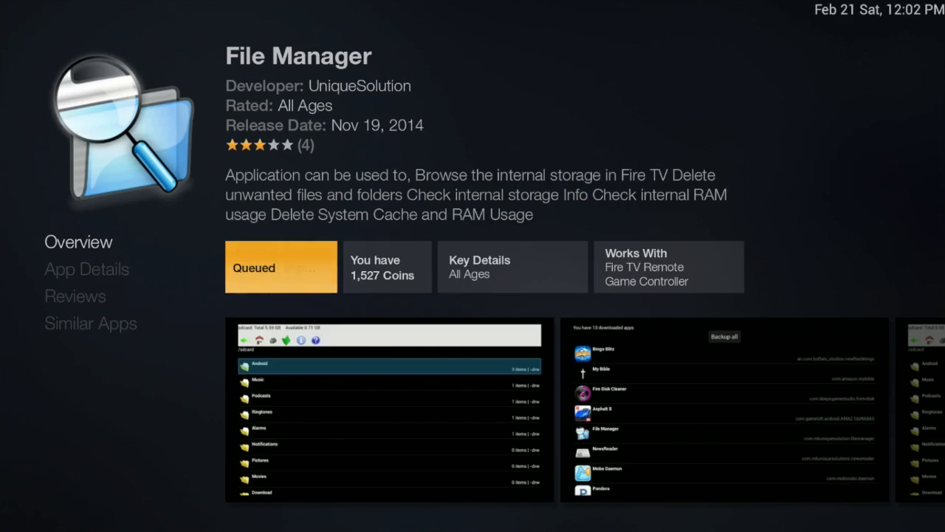
{"action": "left_click", "coordinate": [280, 266]}
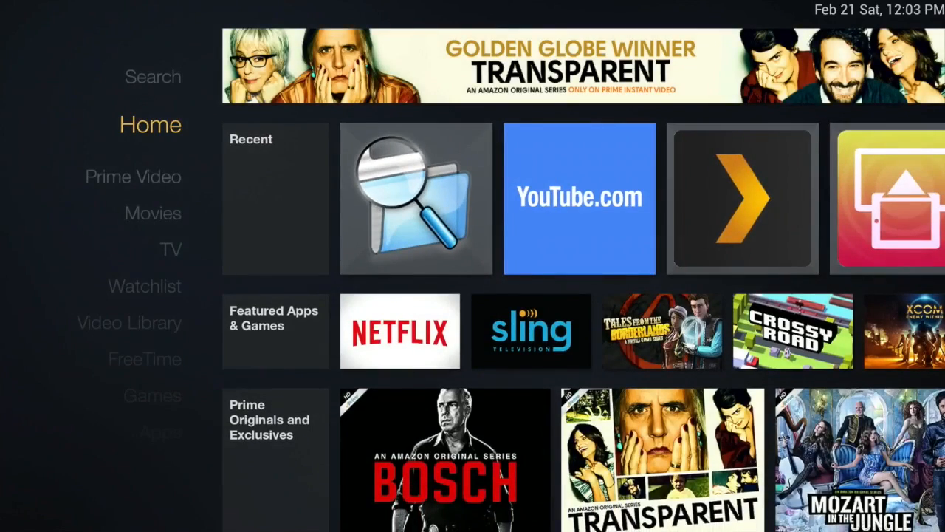
Step: Launch Kodi from the list of all installed applications in Settings
{"action": "scroll", "scroll_direction": "down", "scroll_amount": 3}
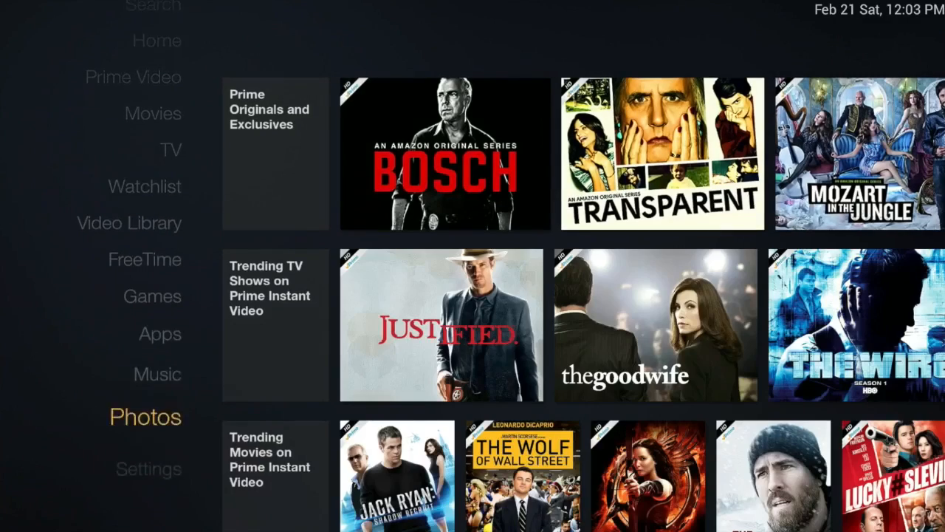
{"action": "left_click", "coordinate": [147, 468]}
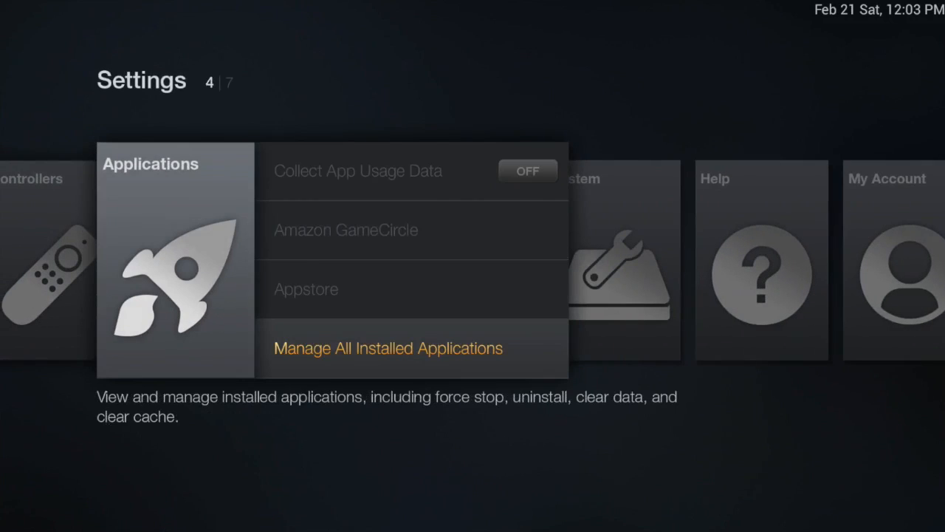
{"action": "left_click", "coordinate": [387, 348]}
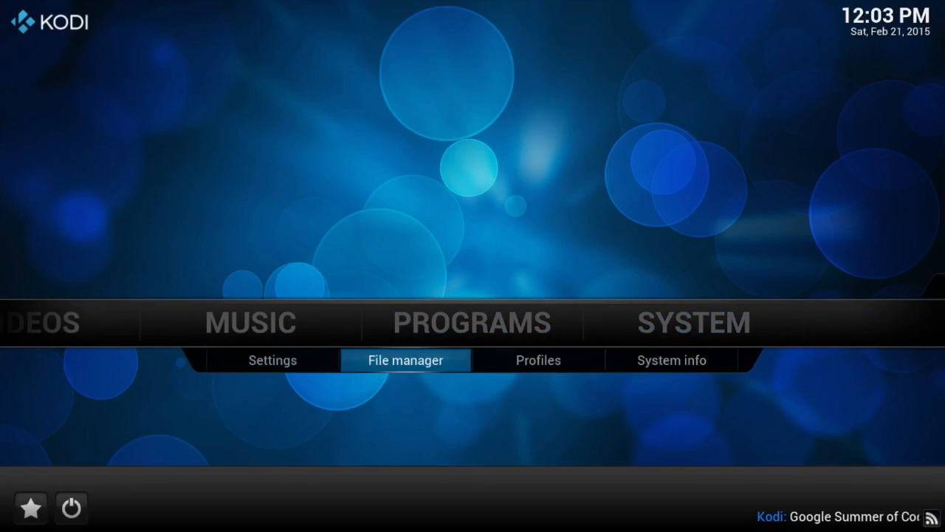
{"action": "left_click", "coordinate": [404, 360]}
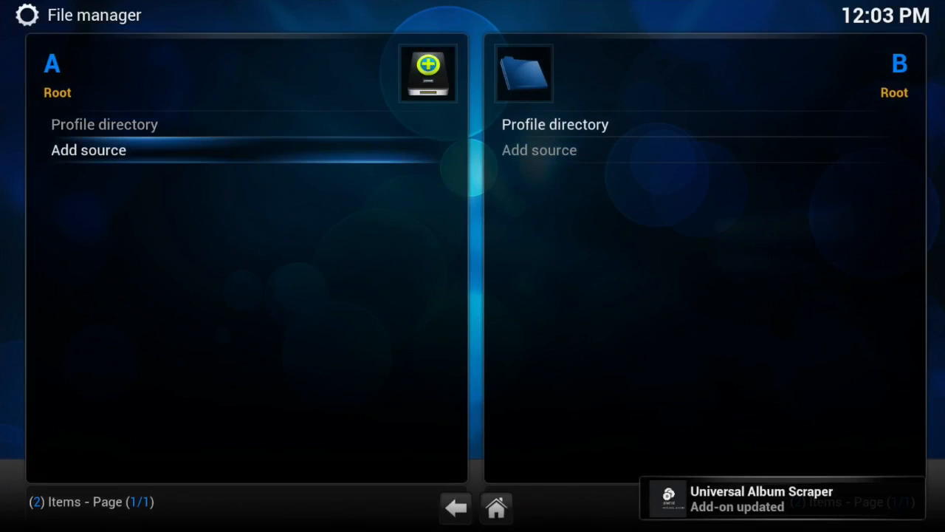
{"action": "left_click", "coordinate": [89, 150]}
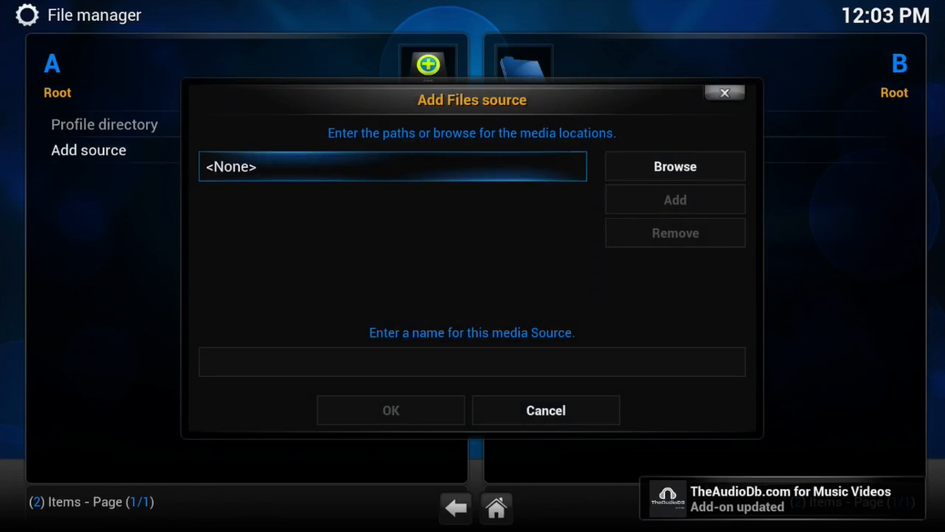
{"action": "left_click", "coordinate": [393, 166]}
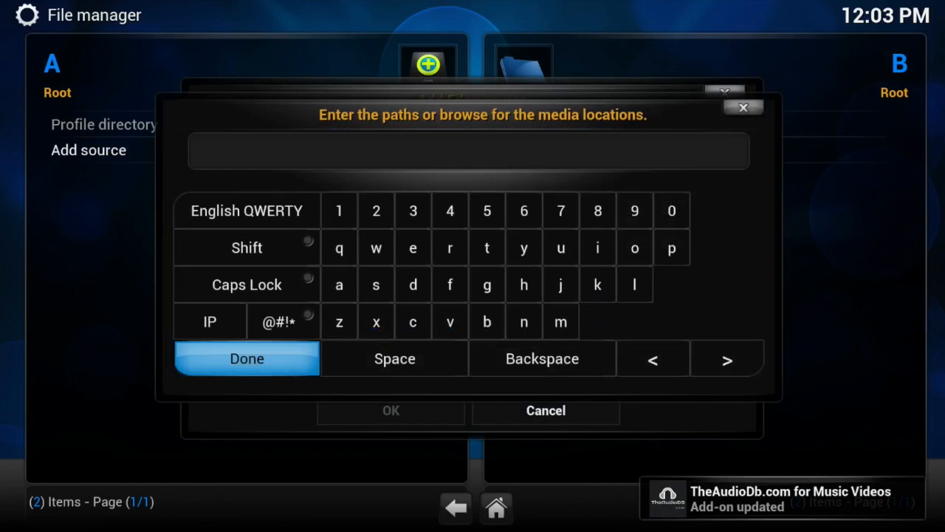
{"action": "type", "text": "http://srp.nu"}
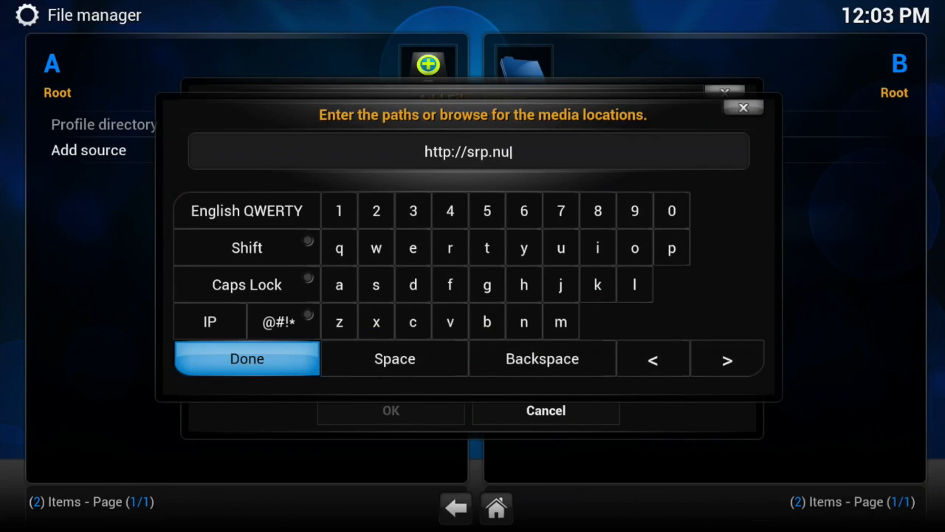
{"action": "left_click", "coordinate": [246, 359]}
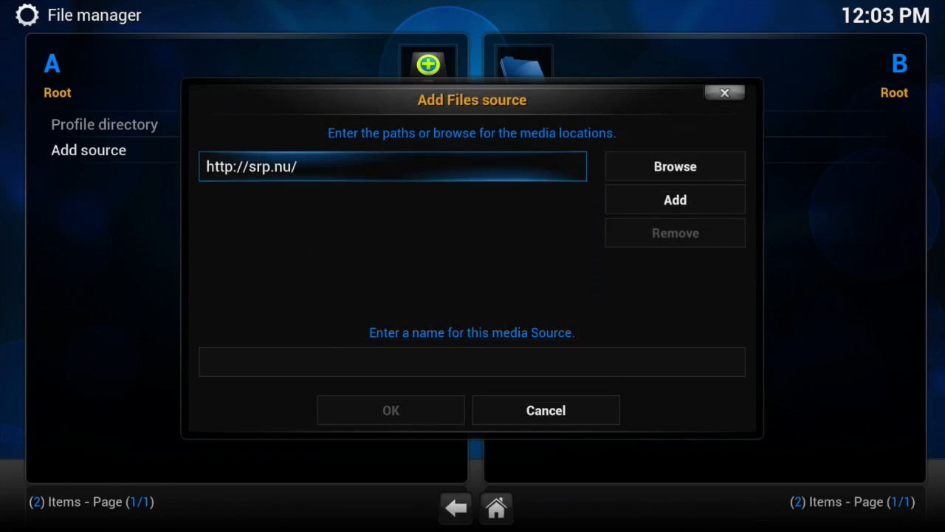
Step: Name the source Super Repo and save it
{"action": "left_click", "coordinate": [472, 362]}
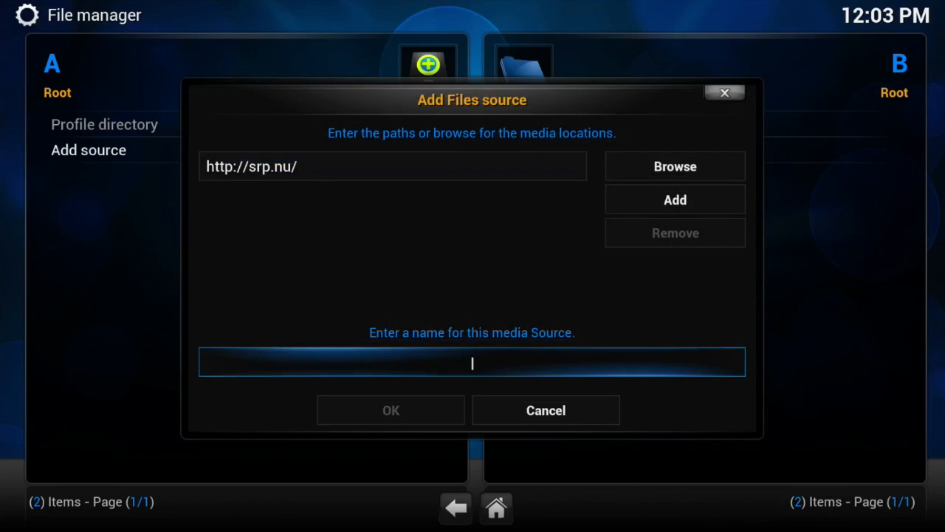
{"action": "left_click", "coordinate": [472, 362]}
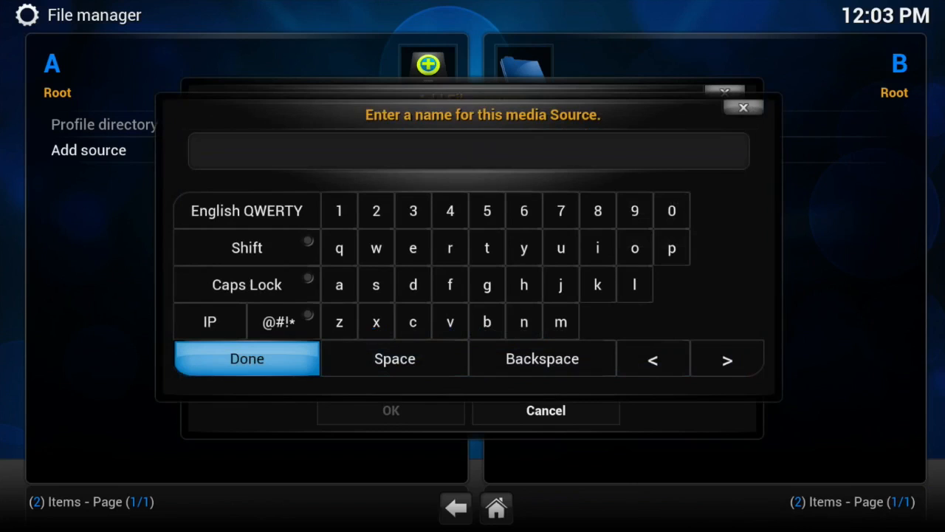
{"action": "type", "text": "Super Repo"}
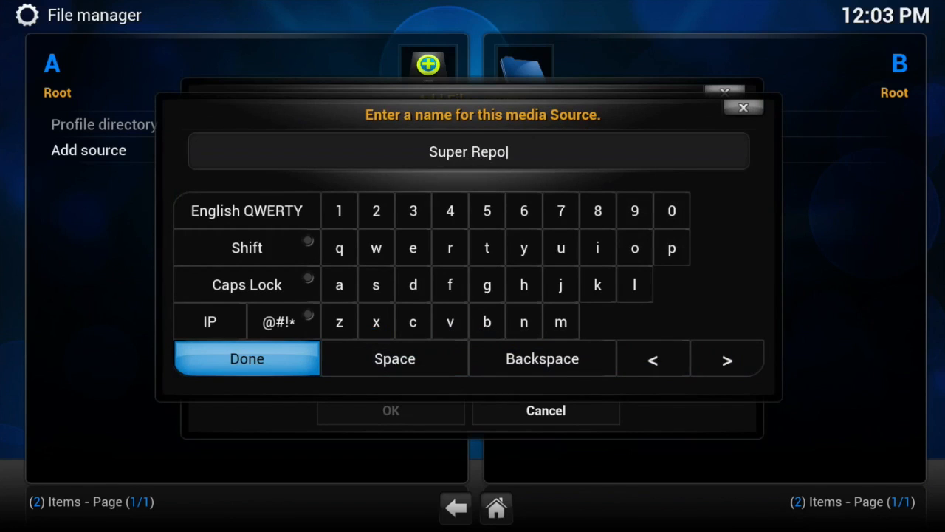
{"action": "left_click", "coordinate": [247, 359]}
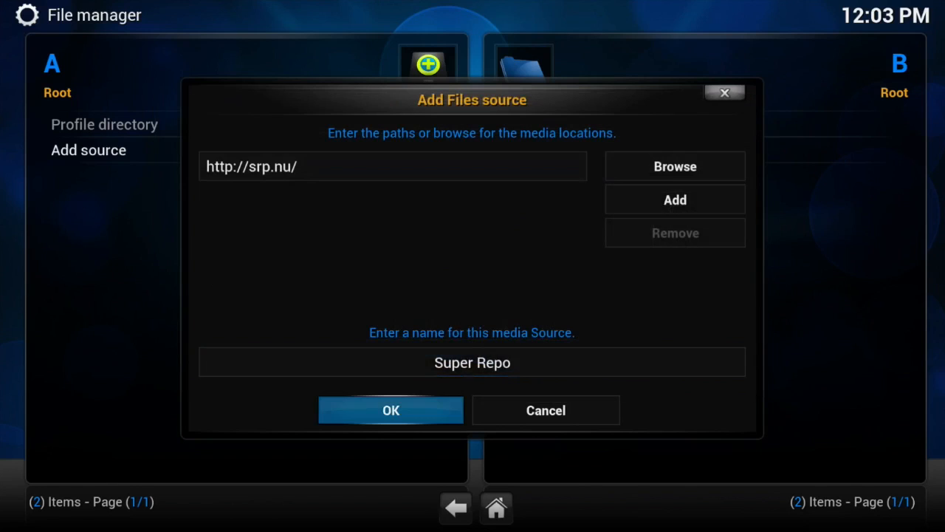
{"action": "left_click", "coordinate": [390, 411]}
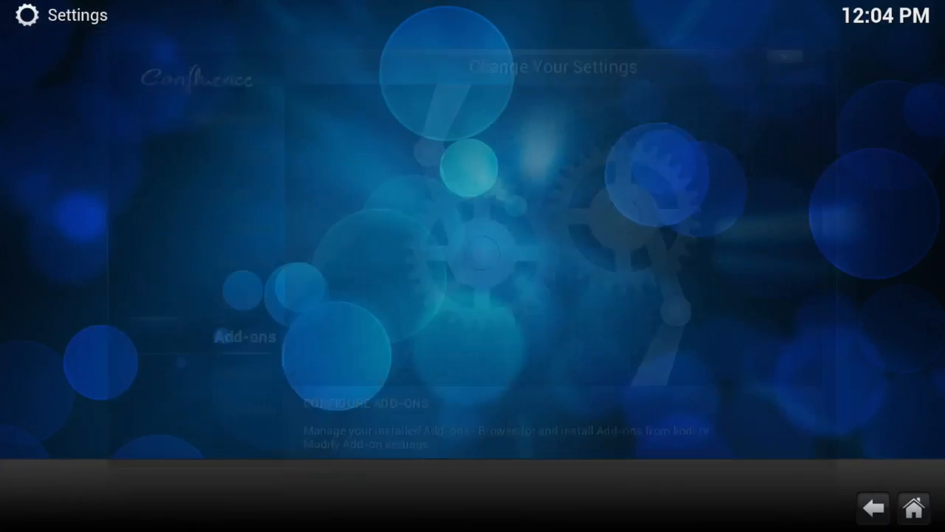
Step: Install the SuperRepo All [helix] repository zip from Super Repo > helix > all
{"action": "left_click", "coordinate": [245, 337]}
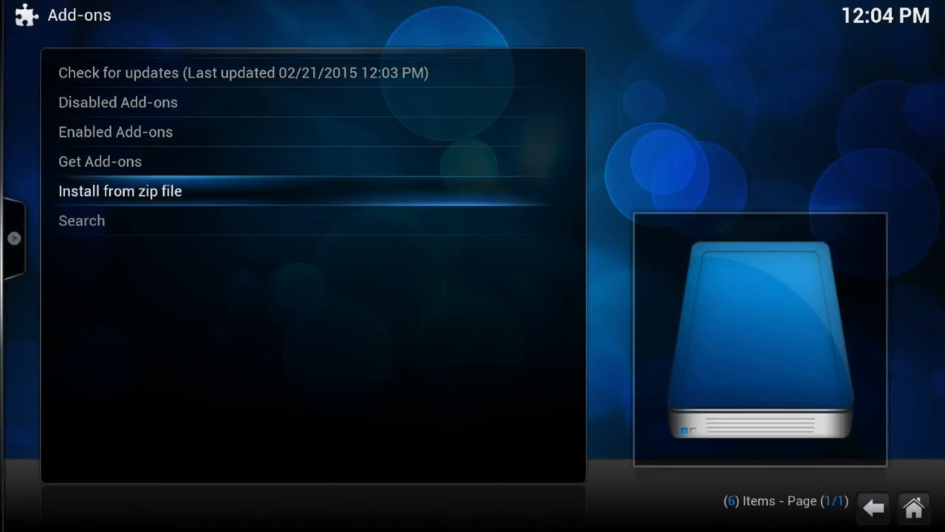
{"action": "left_click", "coordinate": [120, 191]}
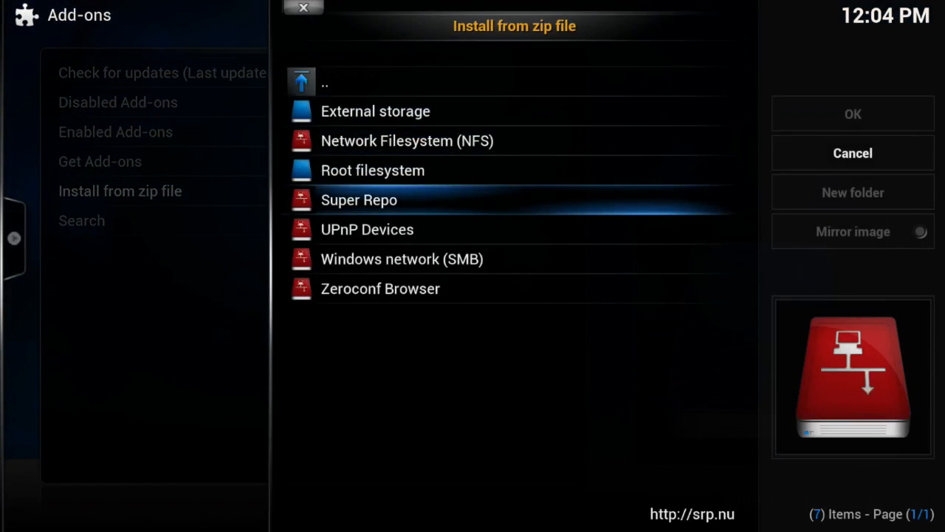
{"action": "left_click", "coordinate": [359, 200]}
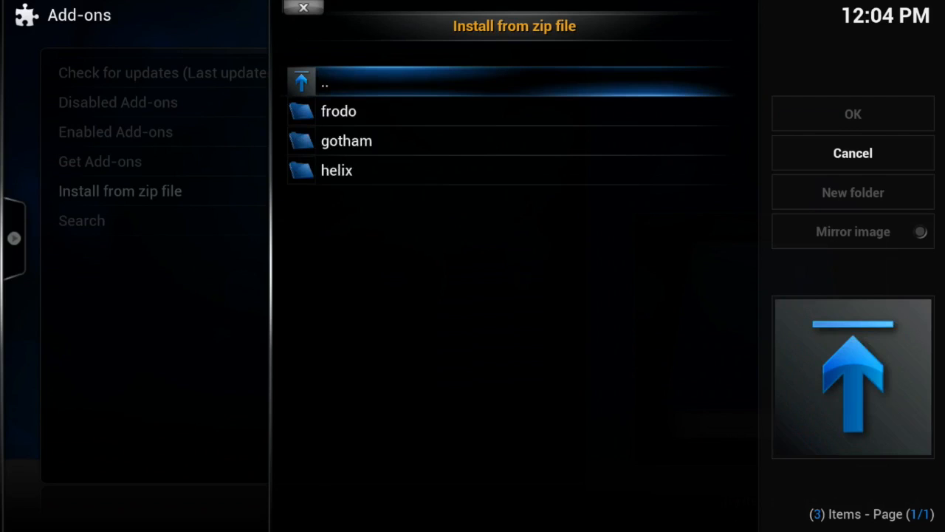
{"action": "left_click", "coordinate": [337, 170]}
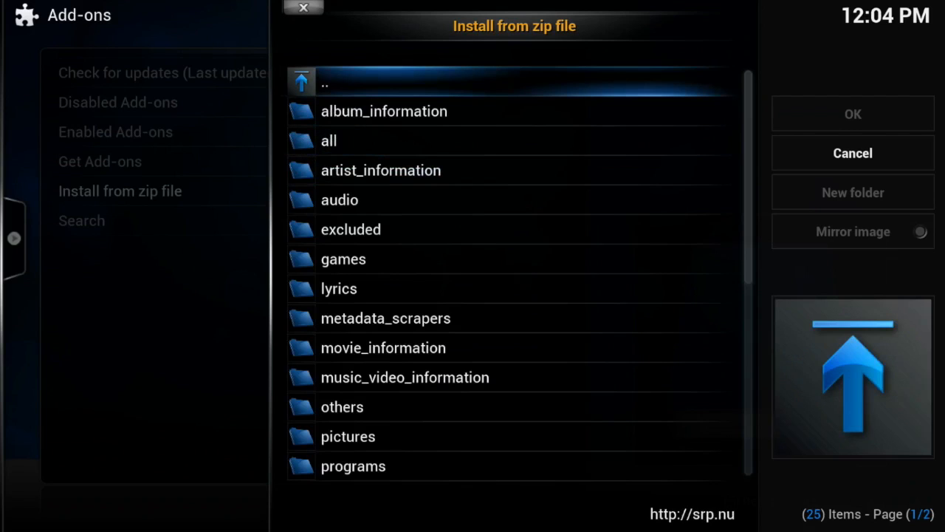
{"action": "left_click", "coordinate": [328, 140]}
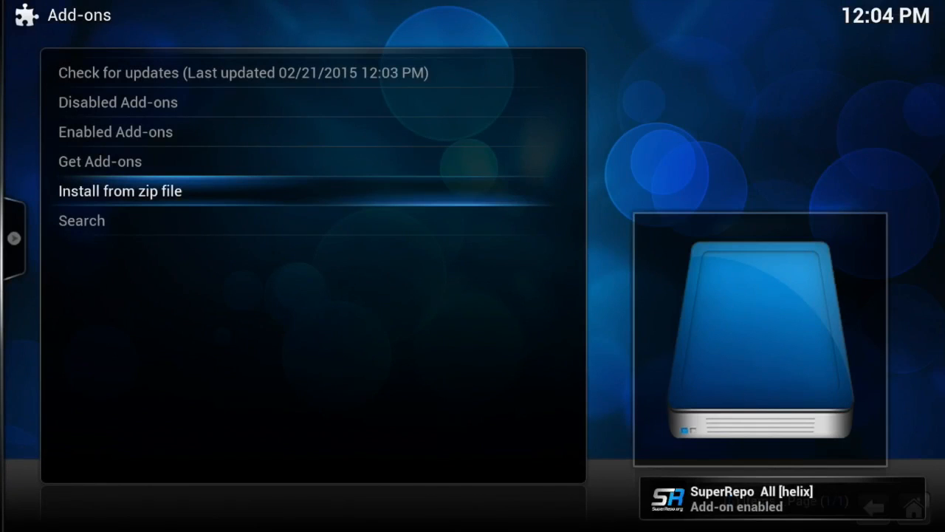
Step: Browse Get Add-ons into the SuperRepo All [helix] repository
{"action": "left_click", "coordinate": [101, 161]}
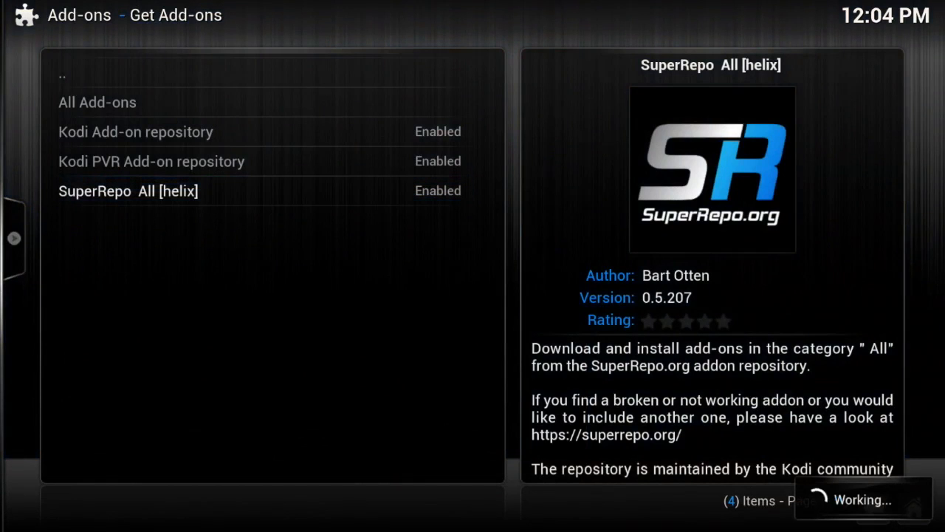
{"action": "left_click", "coordinate": [127, 191]}
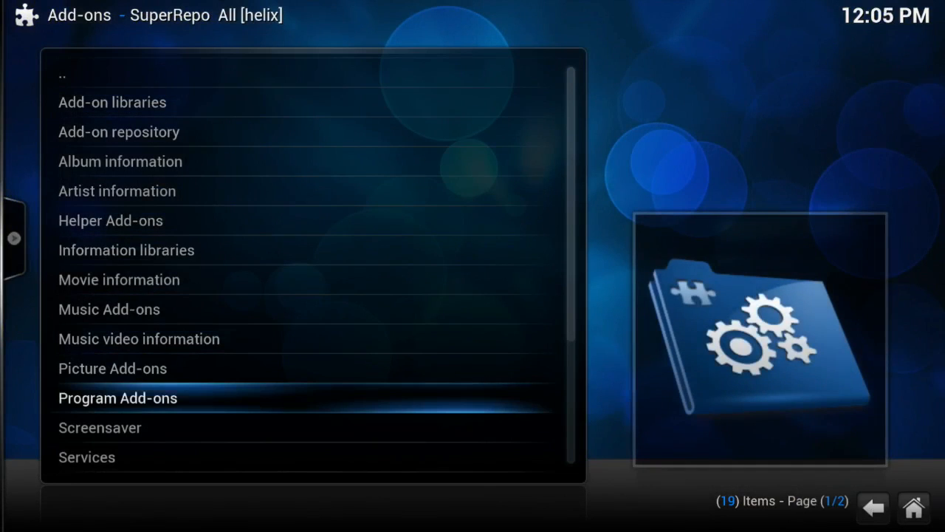
Step: Install Maintenance Tool from SuperRepo's Program Add-ons
{"action": "left_click", "coordinate": [118, 397]}
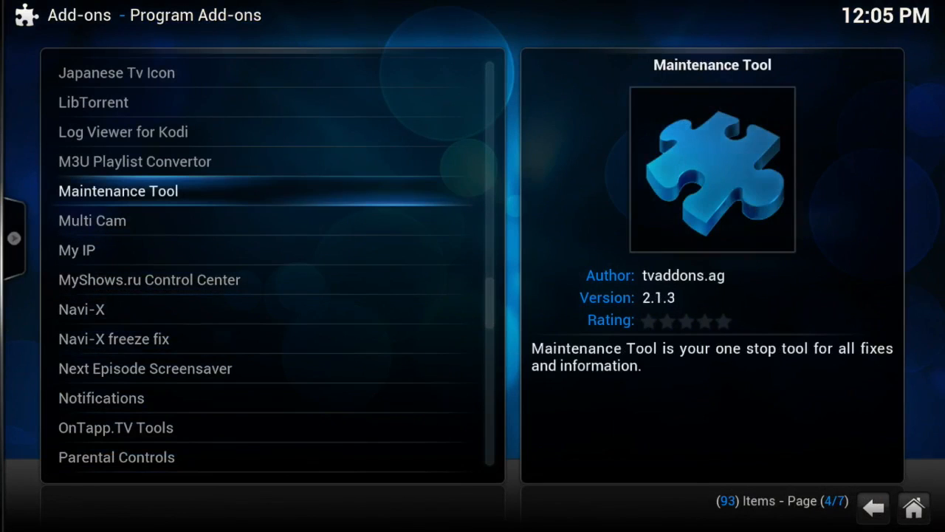
{"action": "left_click", "coordinate": [118, 190]}
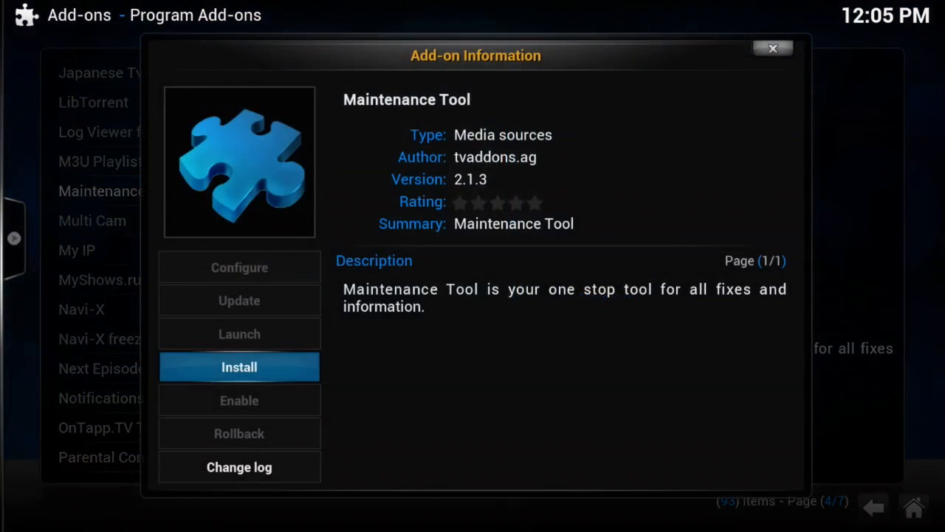
{"action": "left_click", "coordinate": [239, 366]}
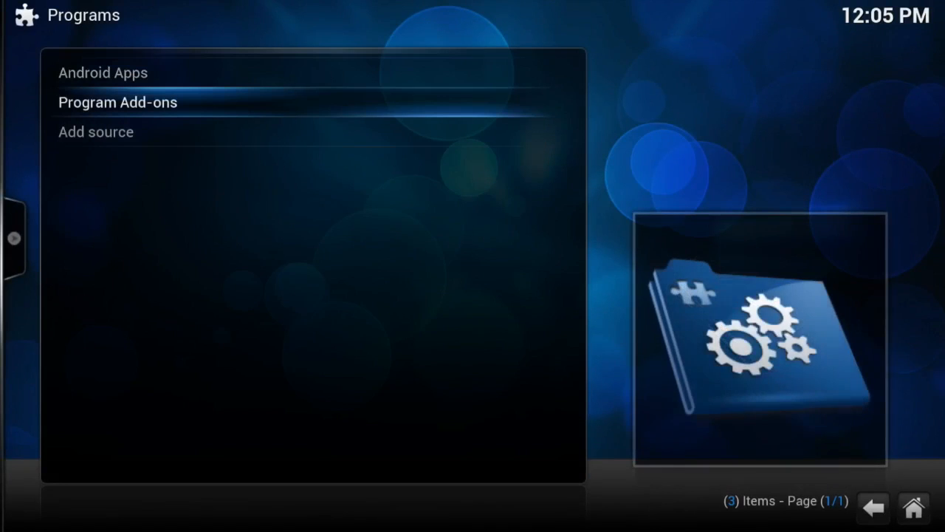
Step: Show Maintenance Tool's add-on information under Program Add-ons and enter Configure
{"action": "left_click", "coordinate": [118, 102]}
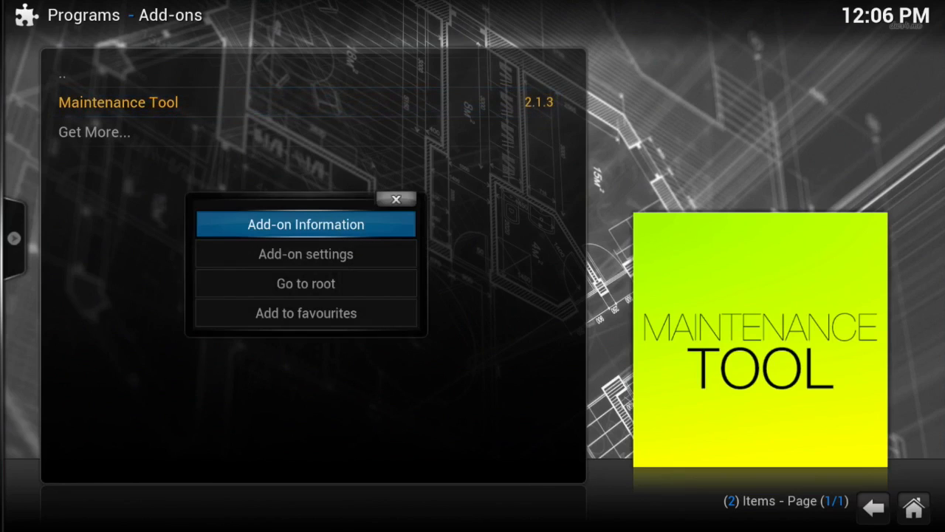
{"action": "left_click", "coordinate": [304, 225]}
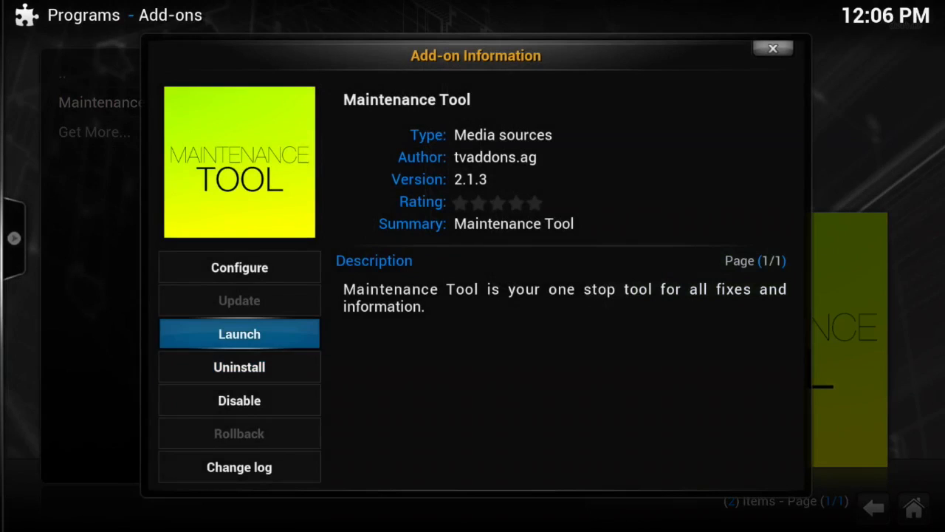
{"action": "left_click", "coordinate": [239, 266]}
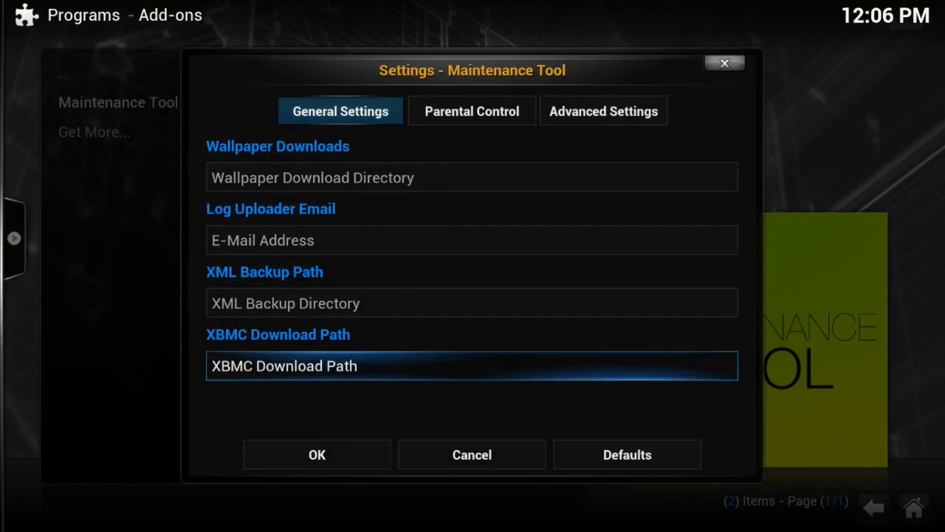
Step: Set the XBMC download path to External storage > Download (/storage/emulated/0/Download)
{"action": "left_click", "coordinate": [472, 367]}
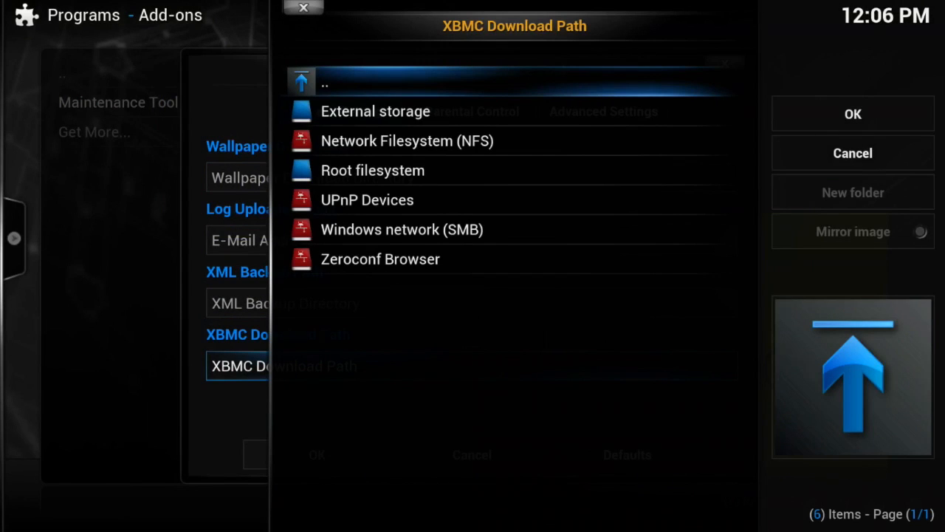
{"action": "left_click", "coordinate": [375, 111]}
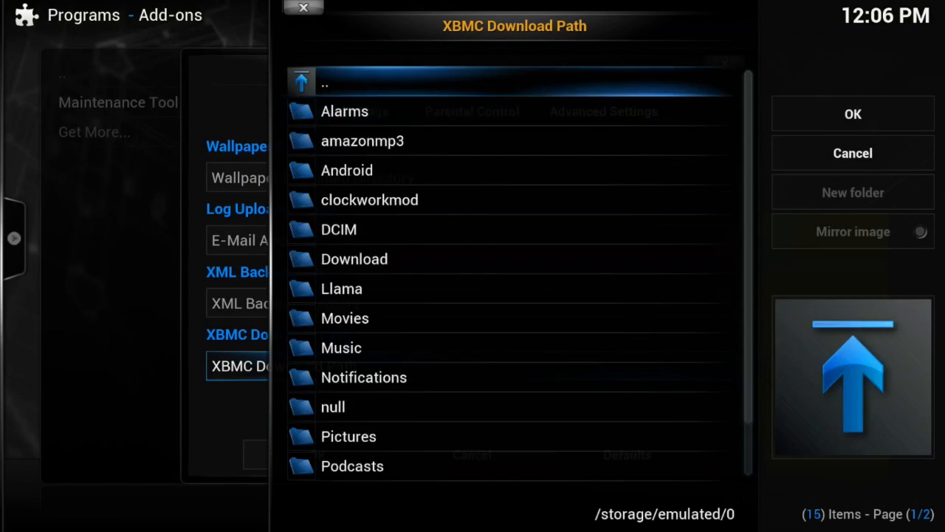
{"action": "left_click", "coordinate": [354, 258]}
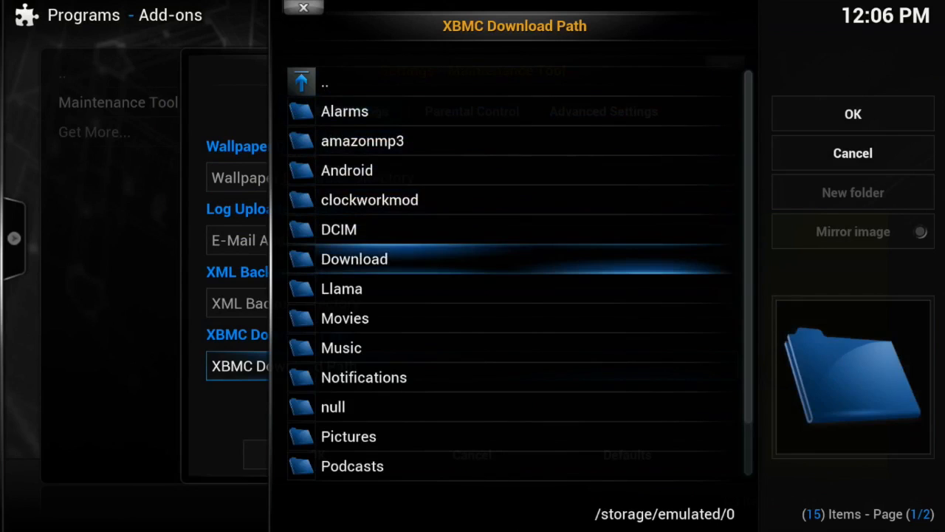
{"action": "double_click", "coordinate": [355, 259]}
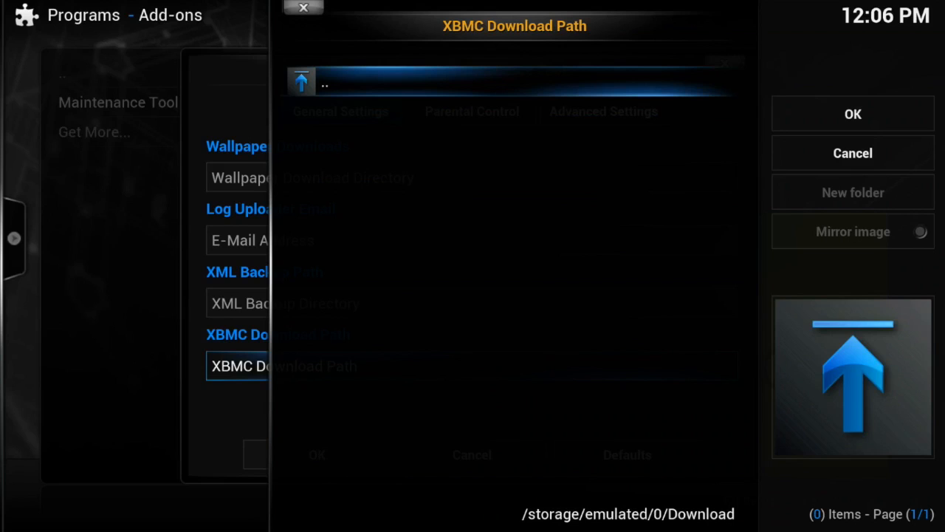
{"action": "left_click", "coordinate": [852, 114]}
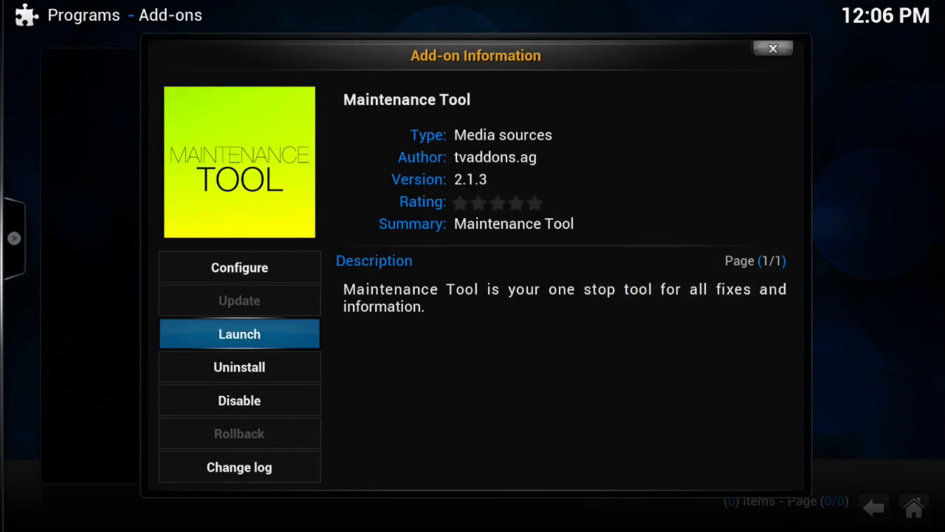
Step: Launch the Maintenance Tool add-on and dismiss its announcement message
{"action": "left_click", "coordinate": [240, 334]}
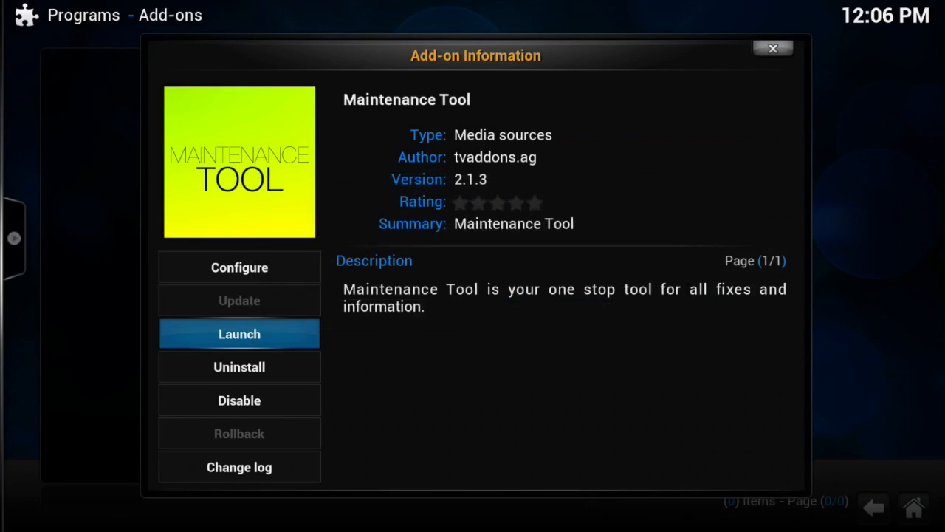
{"action": "left_click", "coordinate": [239, 333]}
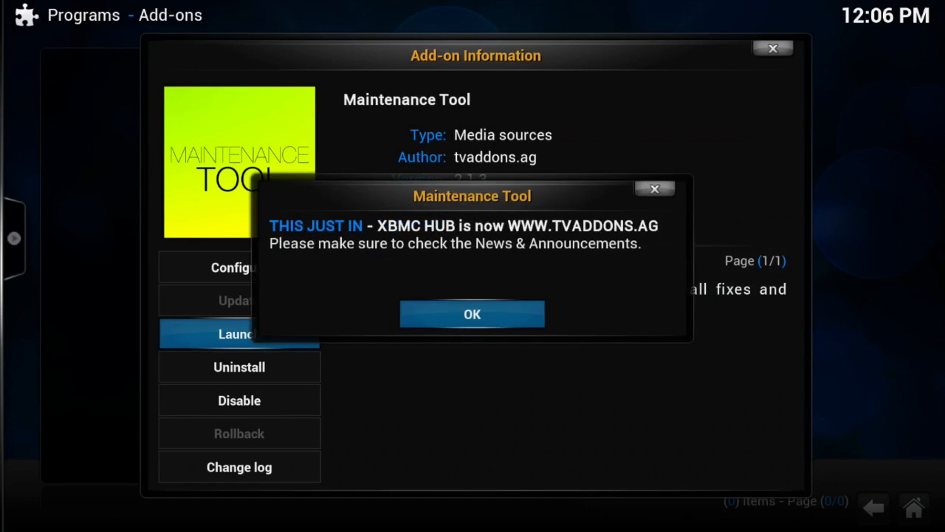
{"action": "left_click", "coordinate": [471, 313]}
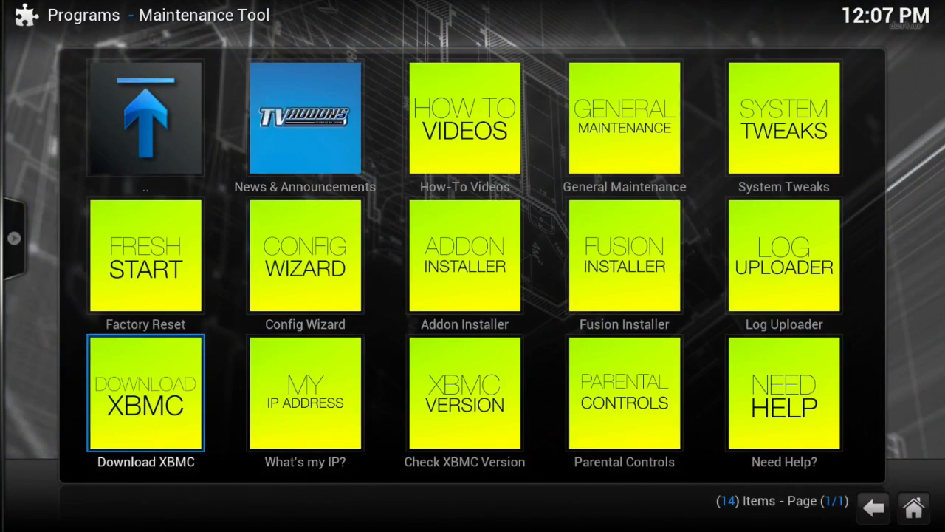
Step: Navigate to Download XBMC > STABLE > Android to list the stable Android builds
{"action": "left_click", "coordinate": [145, 393]}
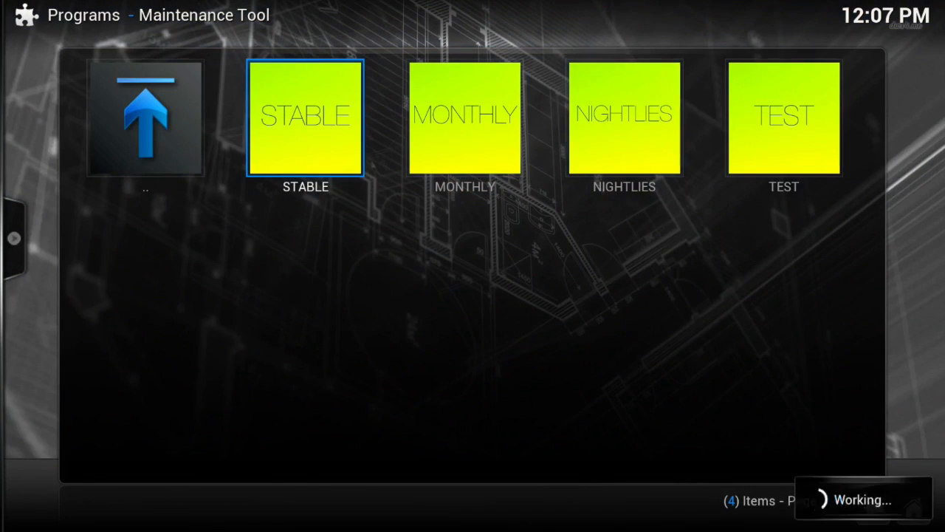
{"action": "left_click", "coordinate": [304, 118]}
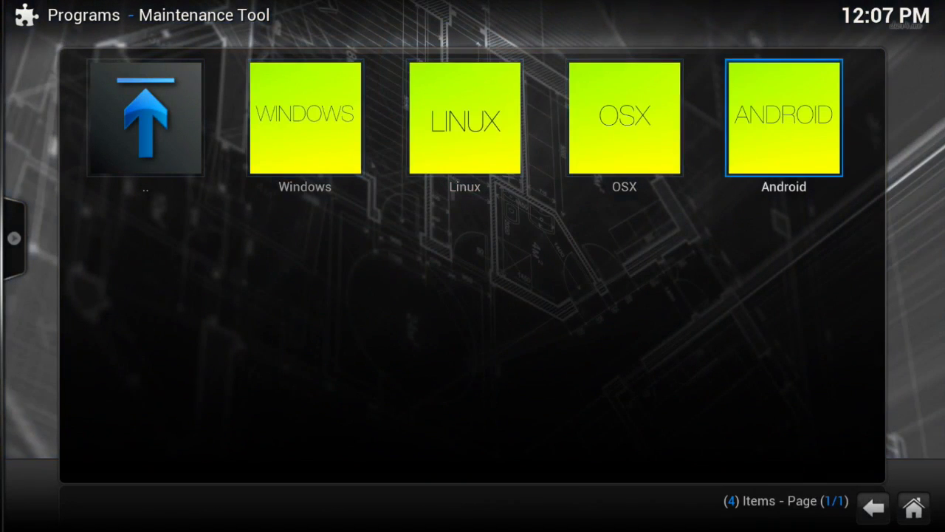
{"action": "left_click", "coordinate": [783, 118]}
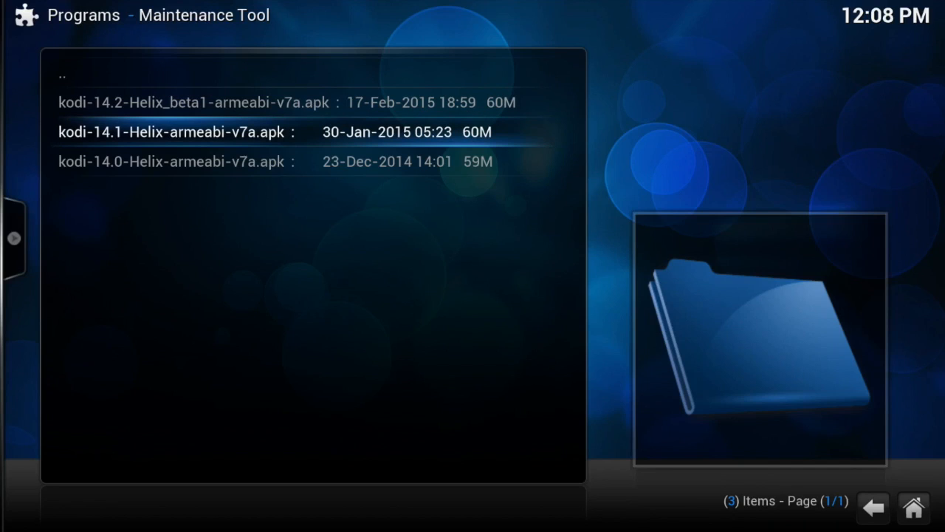
Step: Download kodi-14.1-Helix-armeabi-v7a.apk, then exit Kodi from the home screen power button
{"action": "left_click", "coordinate": [258, 132]}
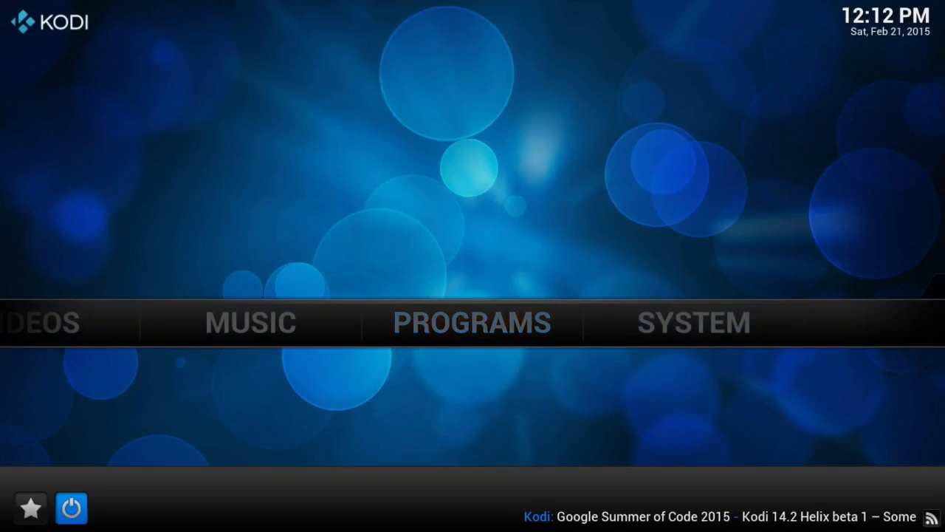
{"action": "left_click", "coordinate": [70, 508]}
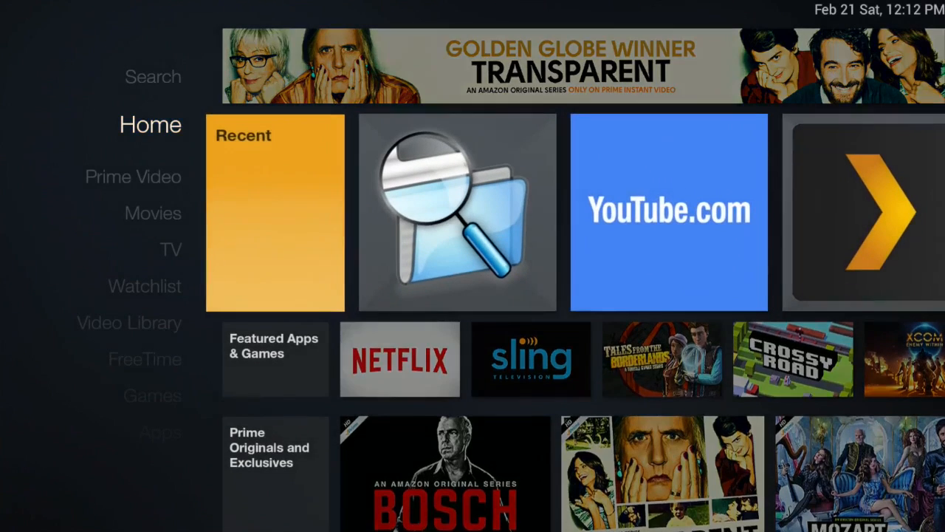
Step: From Recent apps, use File Manager to install the Kodi 14.1 APK as an update and finish with Done
{"action": "left_click", "coordinate": [457, 213]}
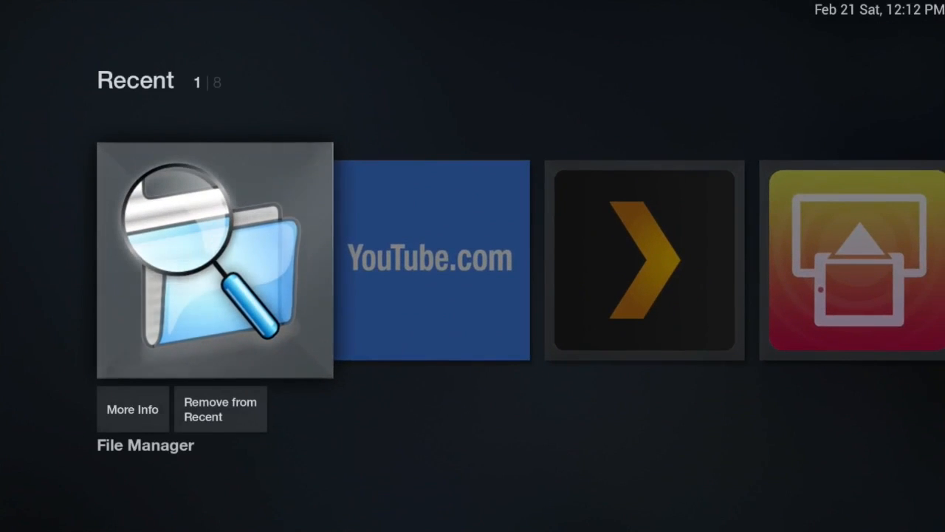
{"action": "left_click", "coordinate": [214, 259]}
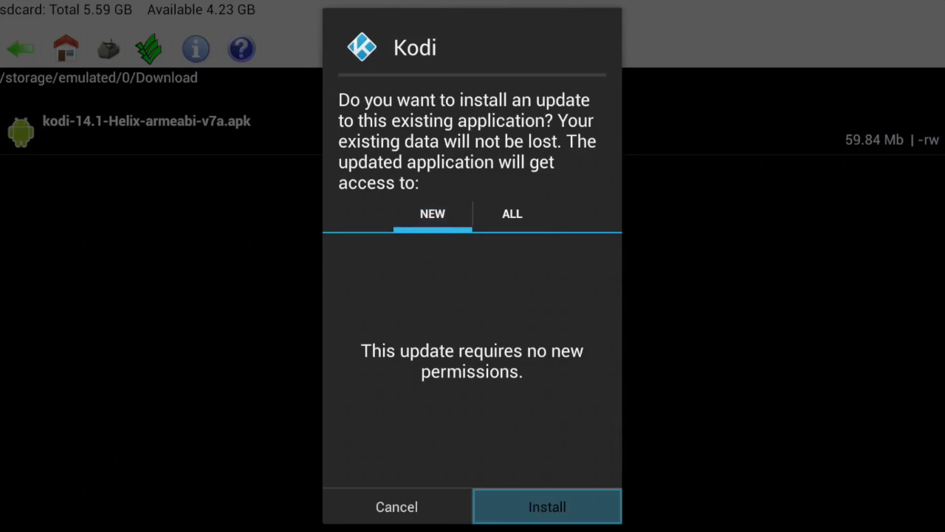
{"action": "left_click", "coordinate": [547, 507]}
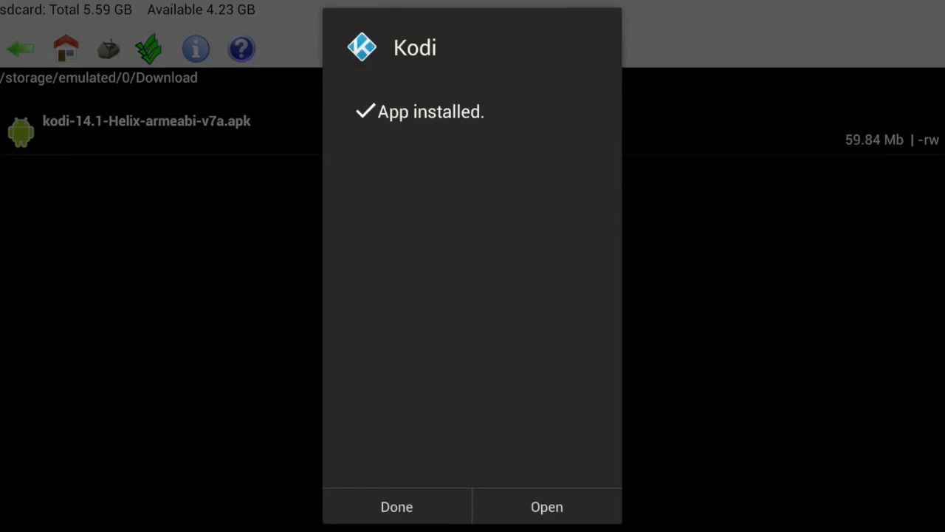
{"action": "left_click", "coordinate": [396, 506]}
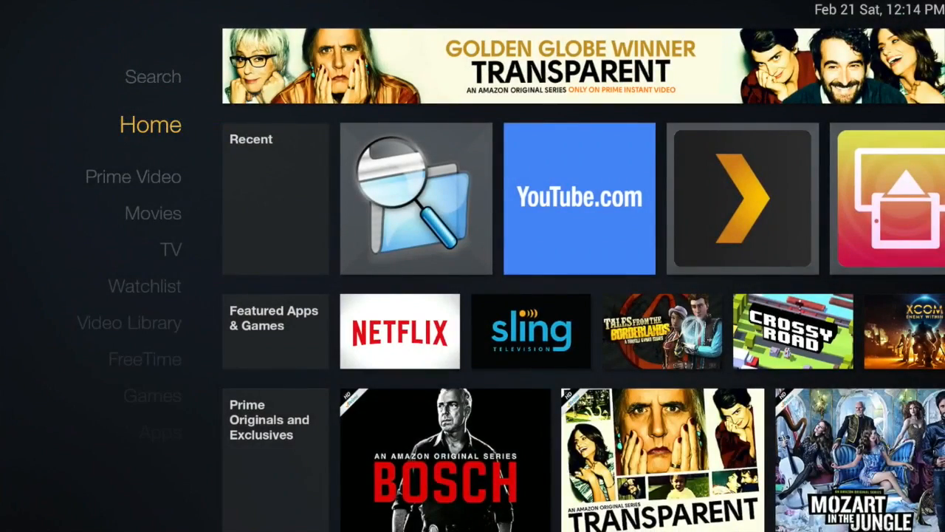
Step: Under Manage All Installed Applications, check Kodi reports version 14.1 and launch it
{"action": "scroll", "scroll_direction": "down", "scroll_amount": 3}
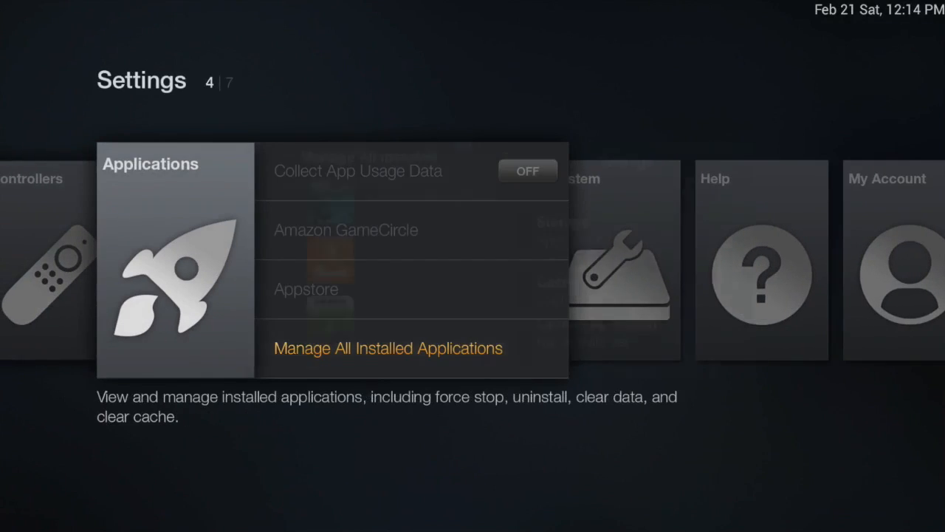
{"action": "left_click", "coordinate": [387, 349]}
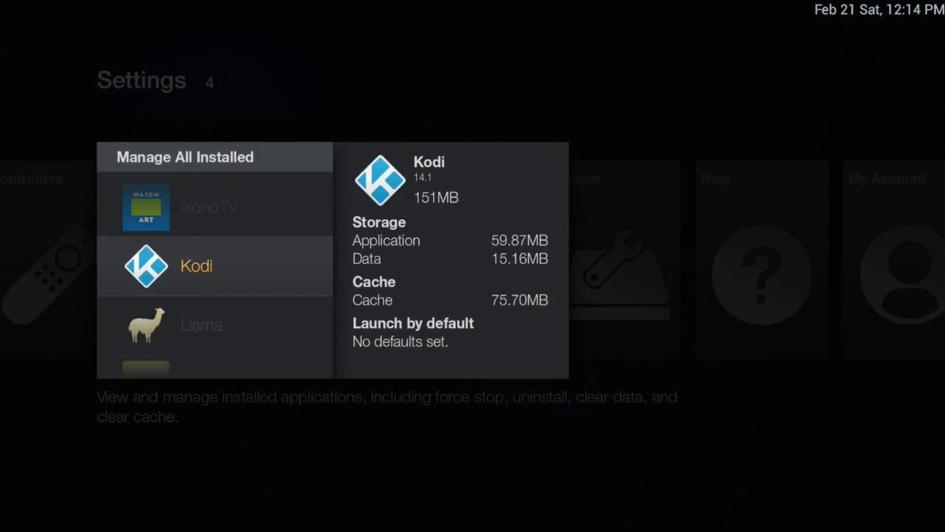
{"action": "left_click", "coordinate": [196, 266]}
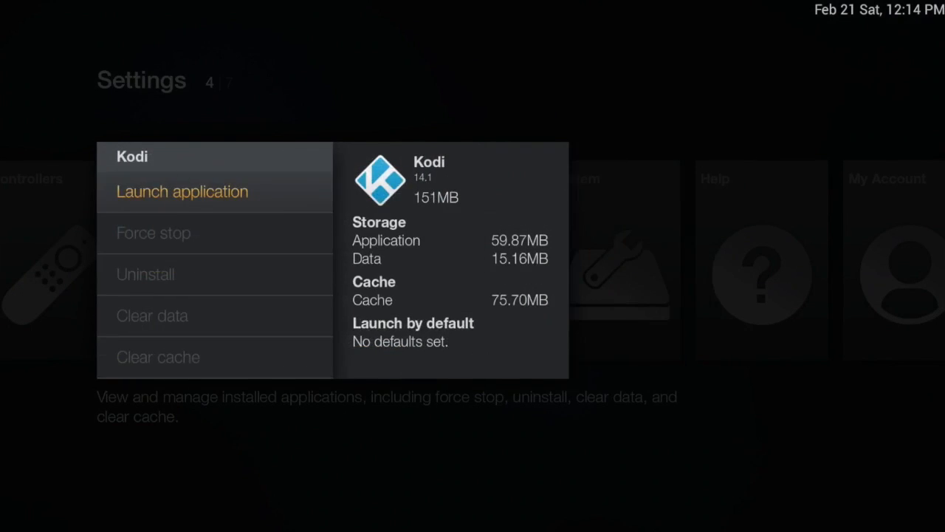
{"action": "left_click", "coordinate": [183, 192]}
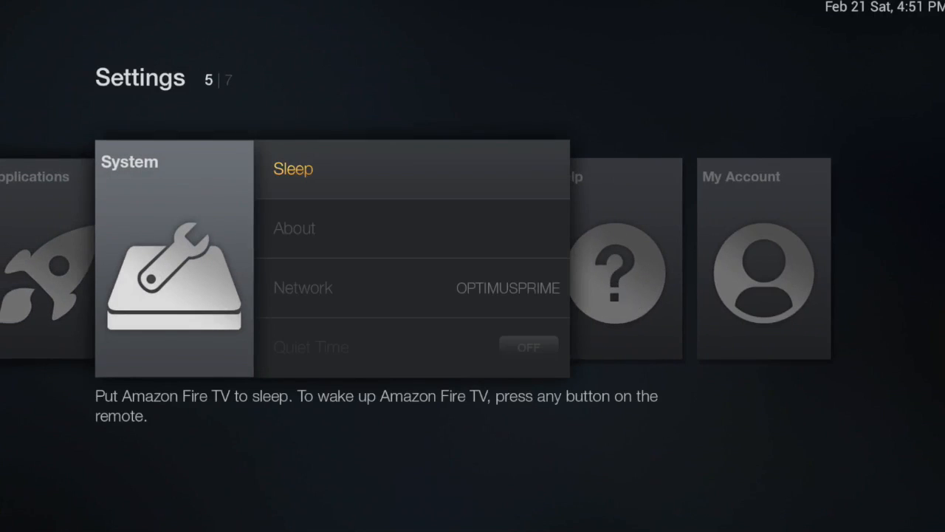
Step: Open Developer Options under System, then reopen File Manager to the Download folder with the Kodi APK
{"action": "scroll", "scroll_direction": "down", "scroll_amount": 3}
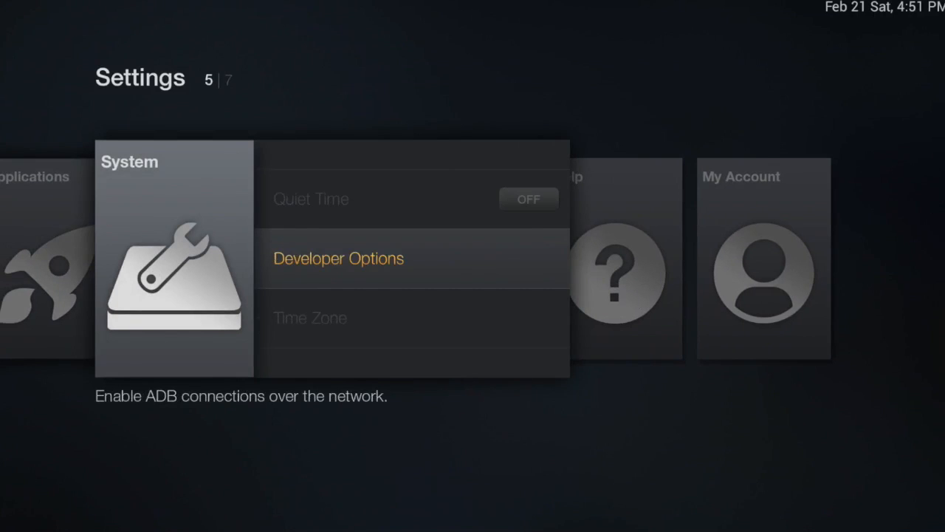
{"action": "left_click", "coordinate": [339, 259]}
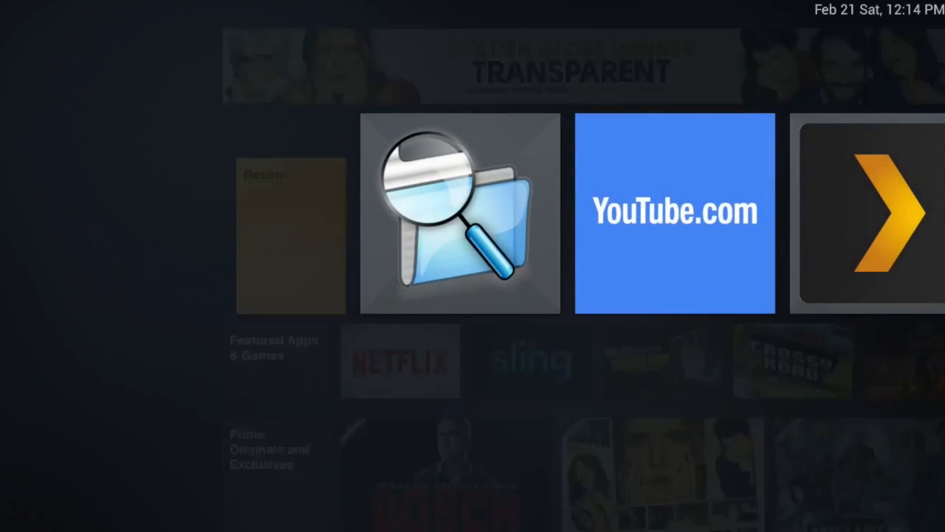
{"action": "left_click", "coordinate": [460, 213]}
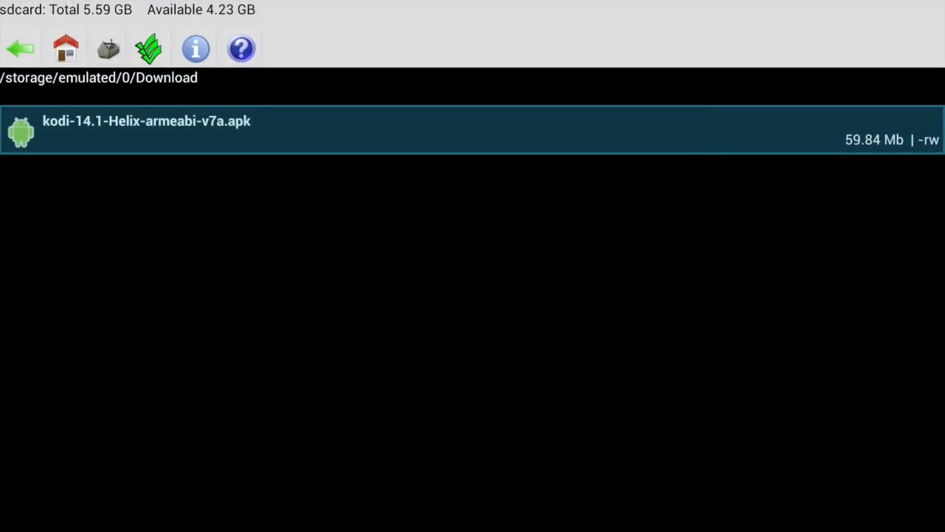